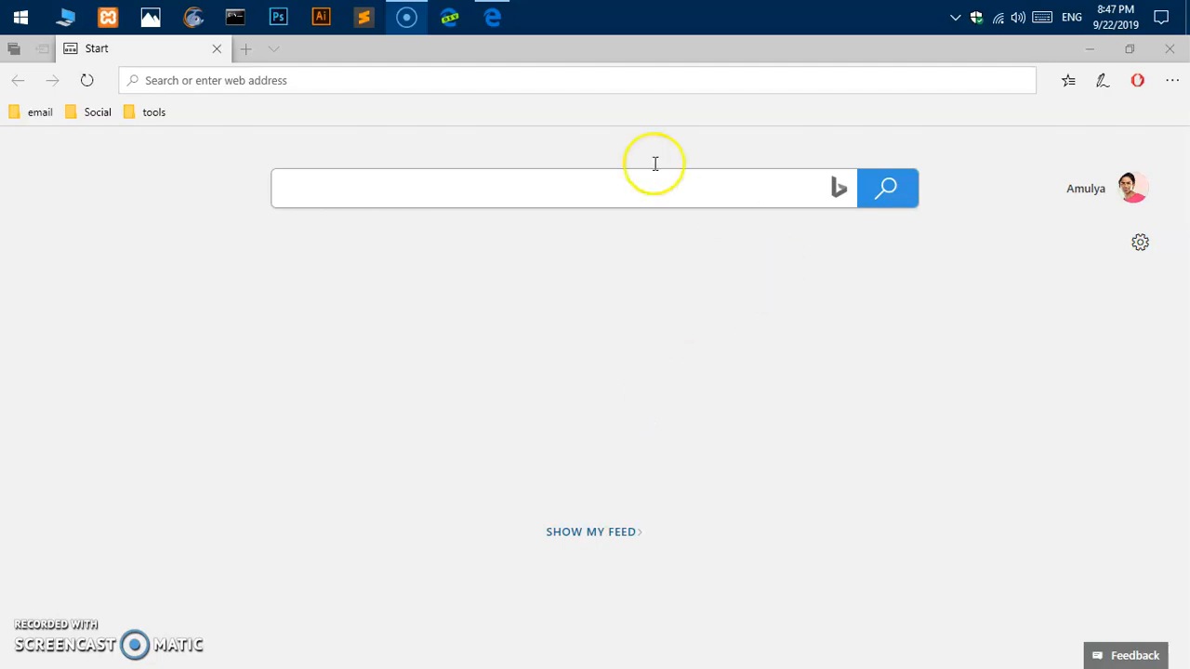
mouse_move(97, 48)
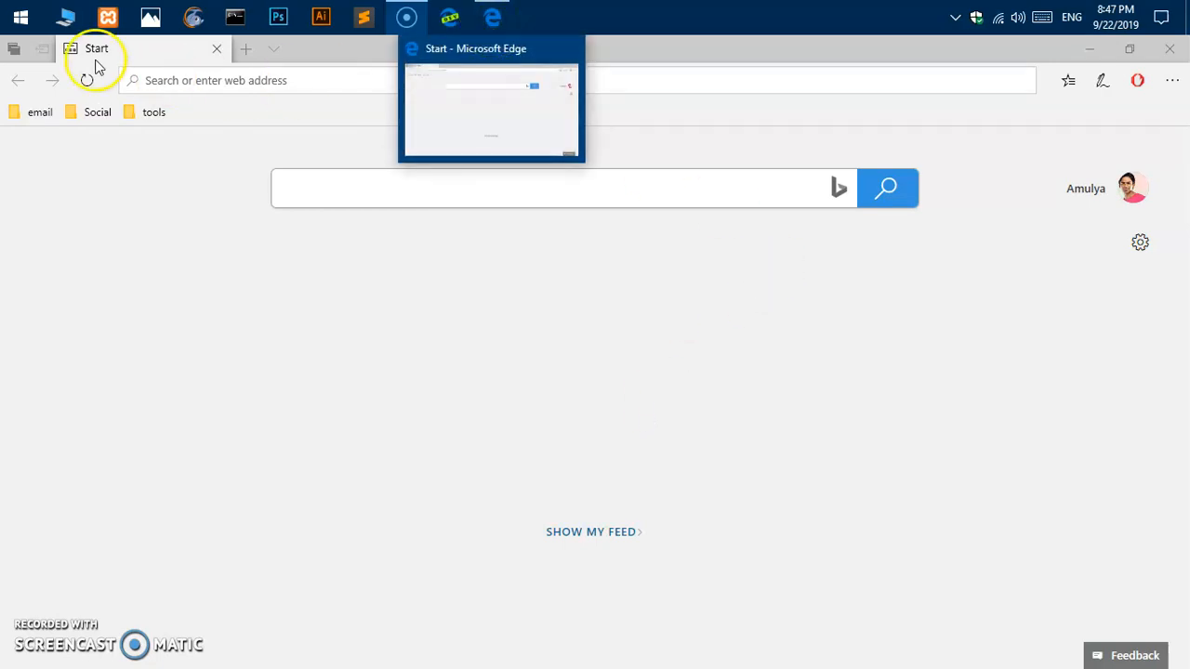
Search Google for 'mozilla' and open the Mozilla Firefox result from mozilla.org.
text(int)
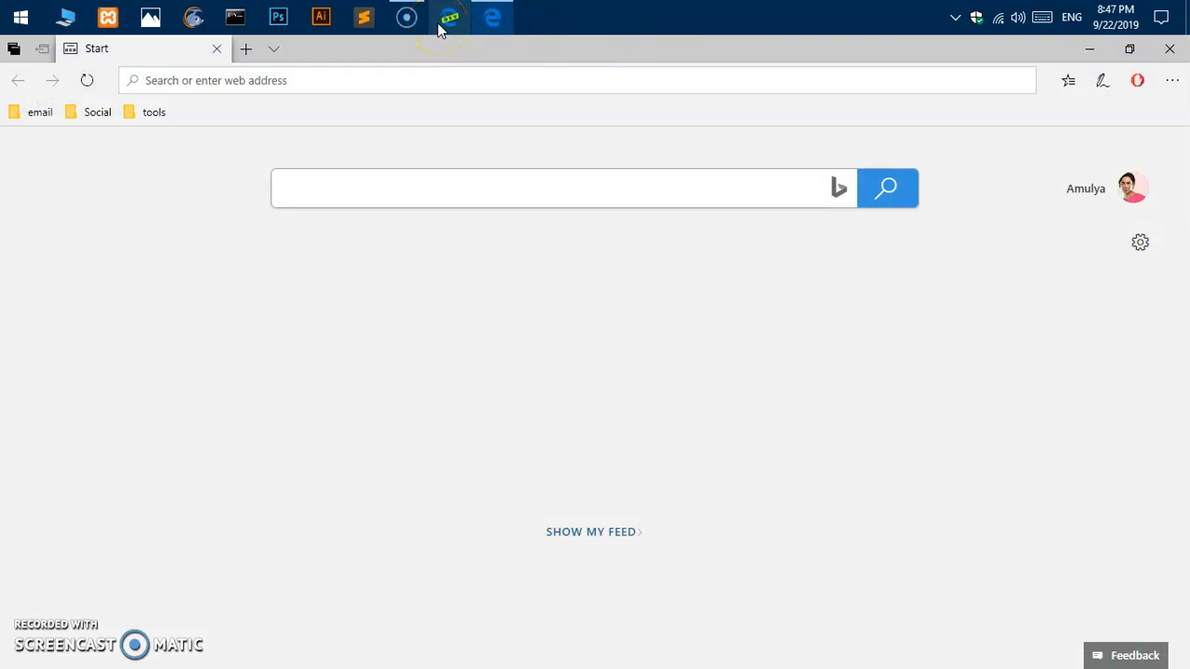
mouse_move(449, 17)
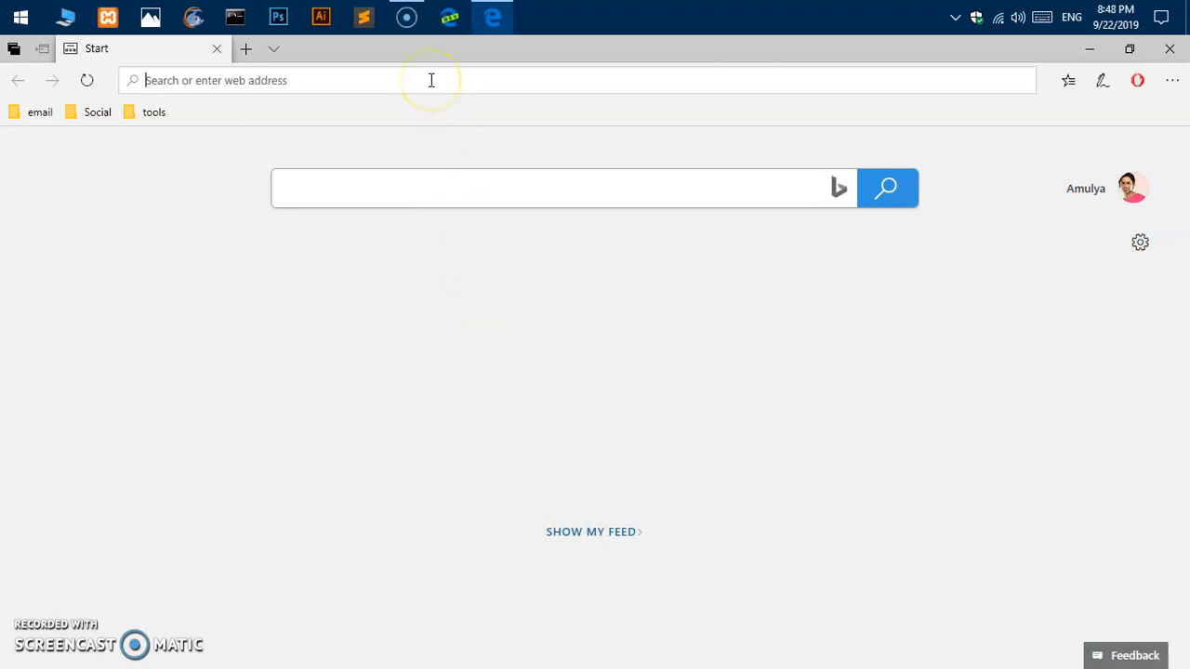
text(mozilla&ie=&oe=)
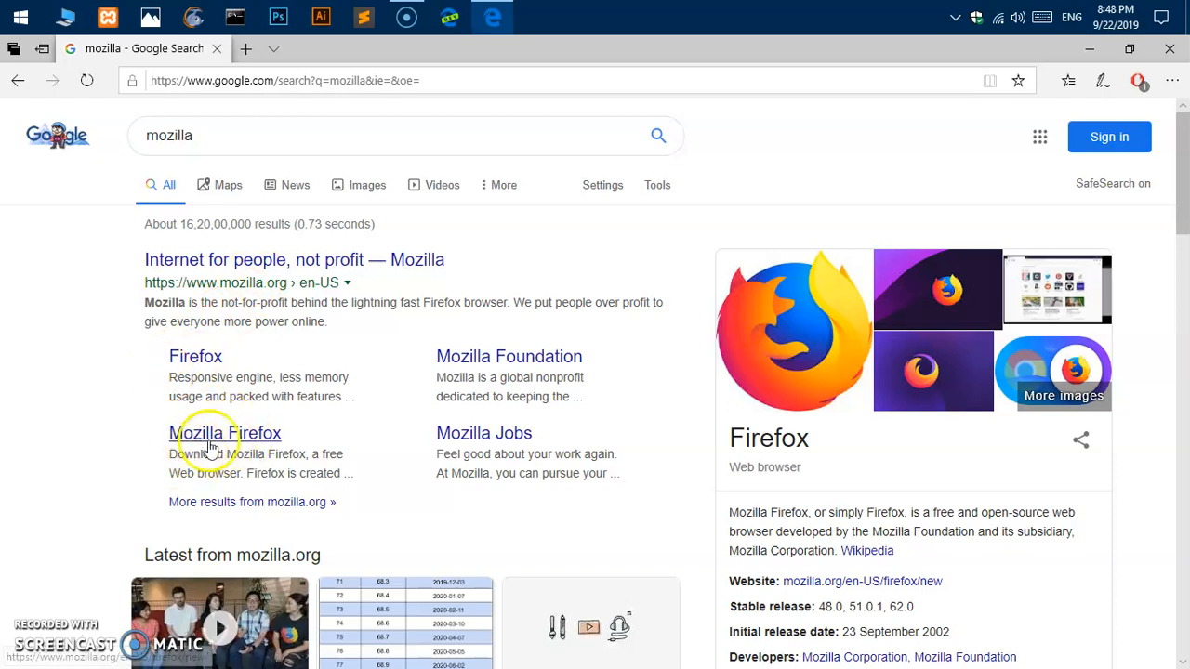
click(227, 433)
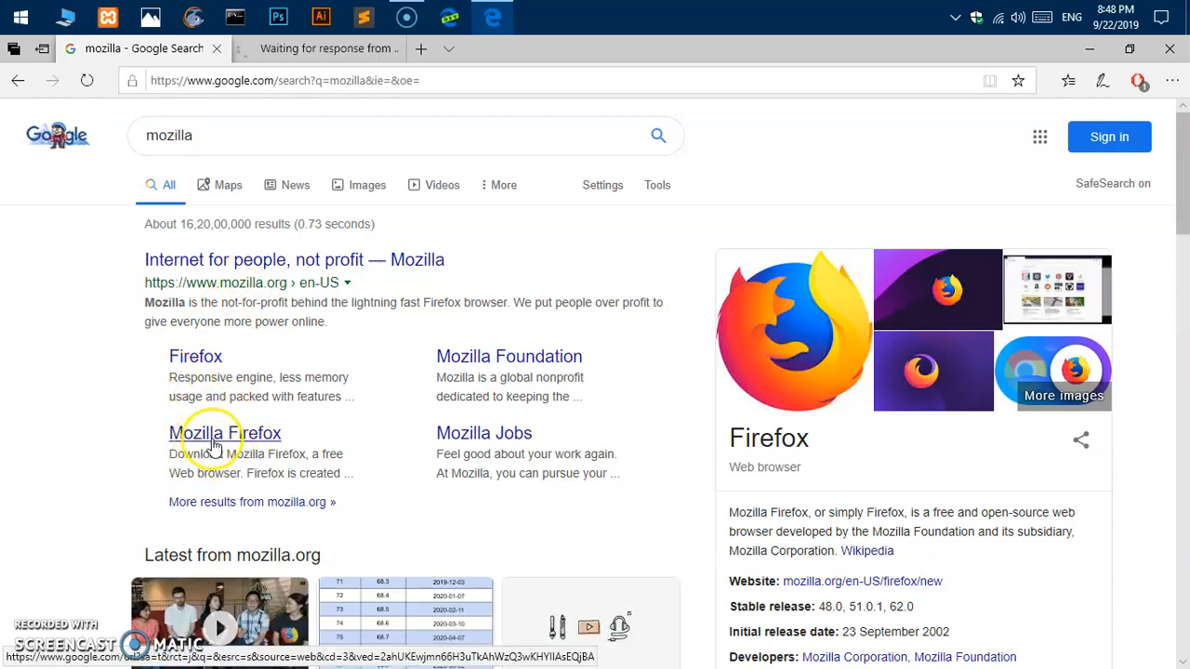
Switch to the Firefox download page, close the Google tab, and start downloading Firefox Installer.exe.
click(225, 433)
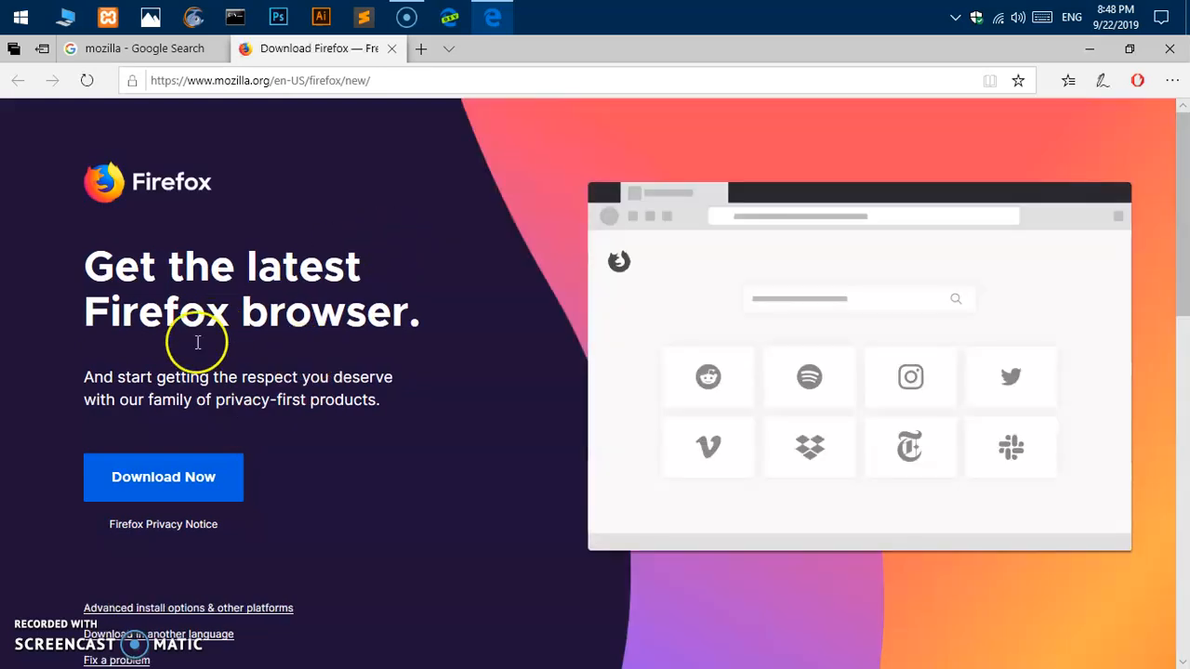
click(215, 49)
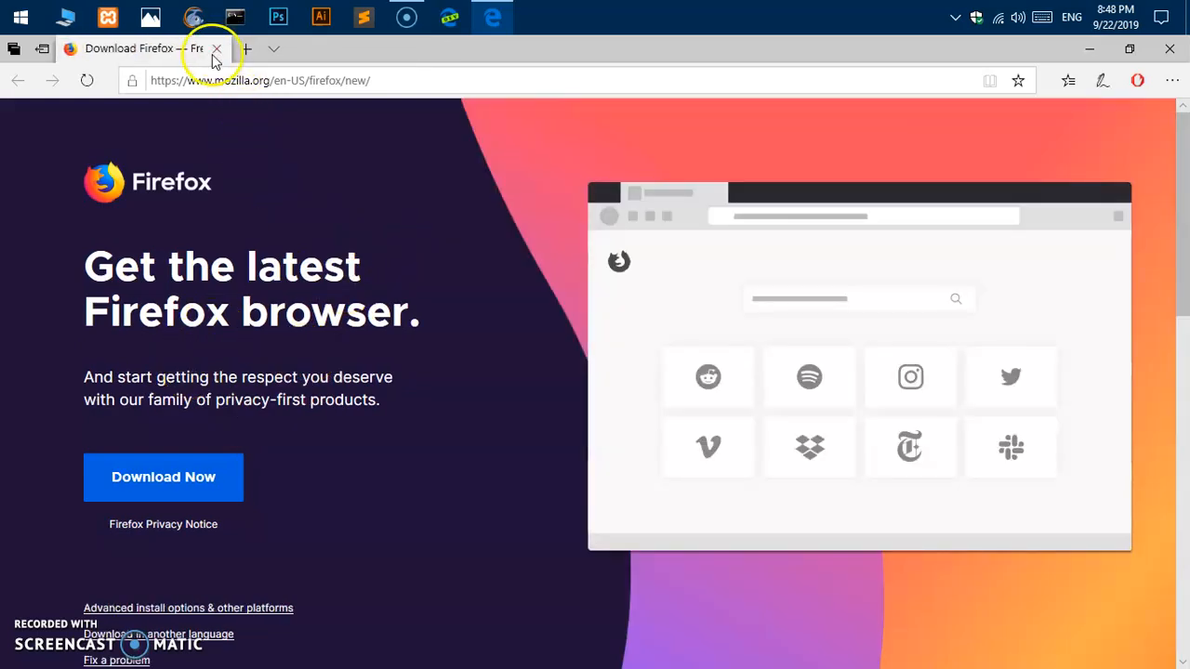
mouse_move(126, 299)
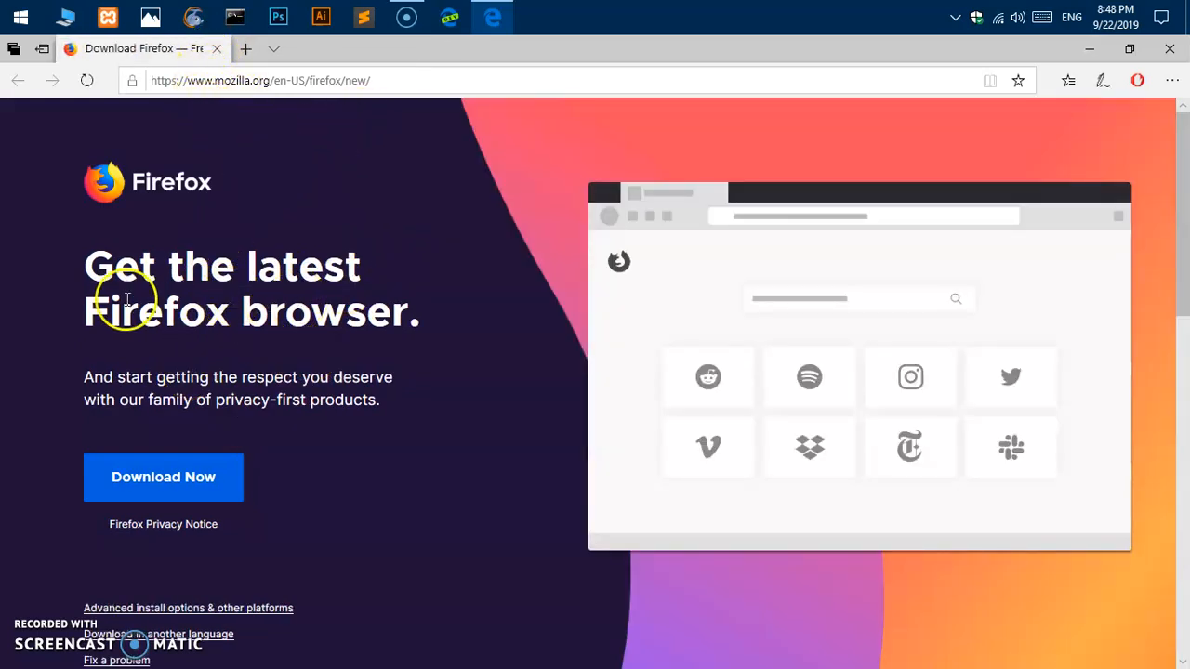
mouse_move(493, 290)
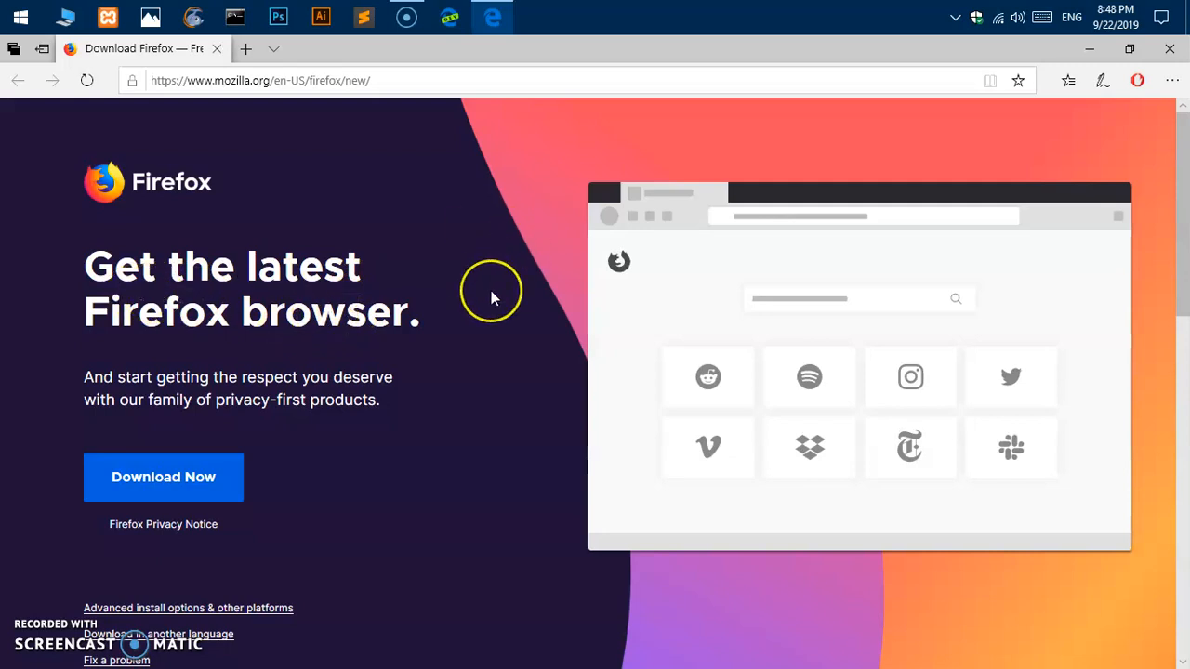
mouse_move(401, 420)
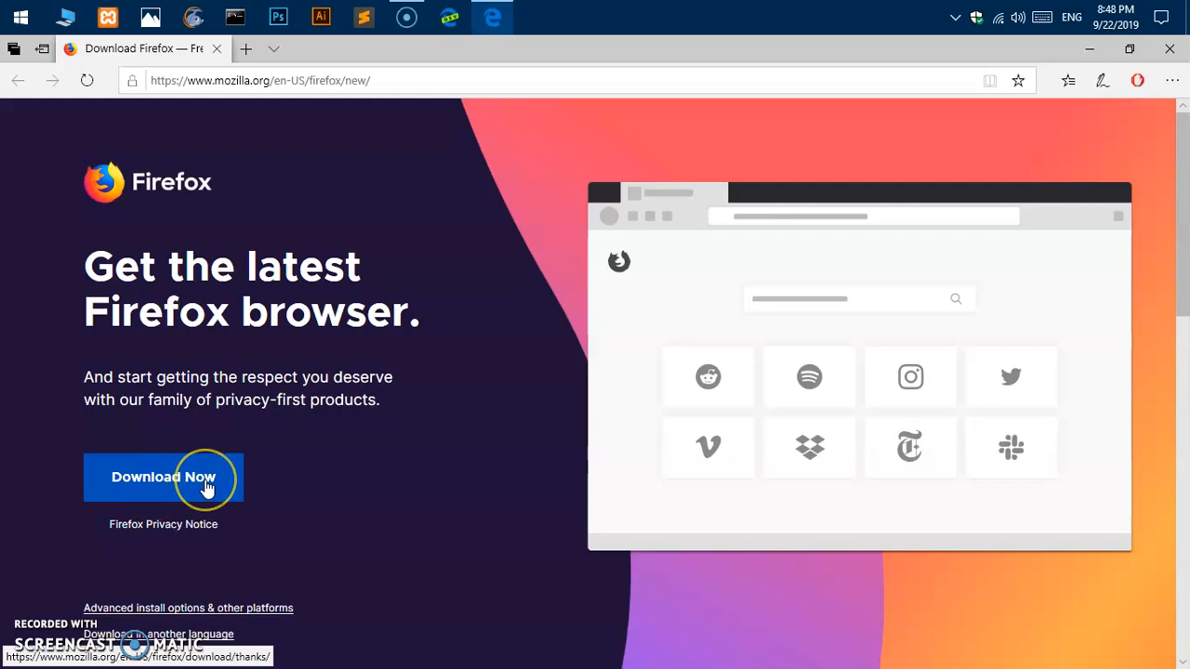
click(164, 476)
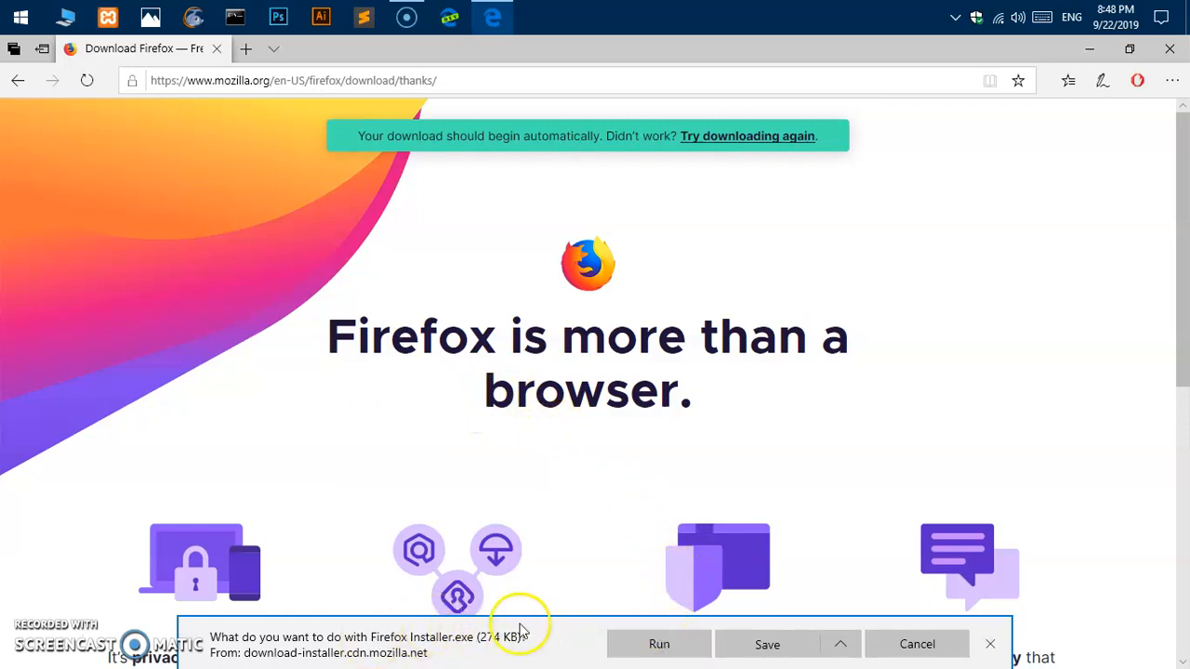
mouse_move(492, 127)
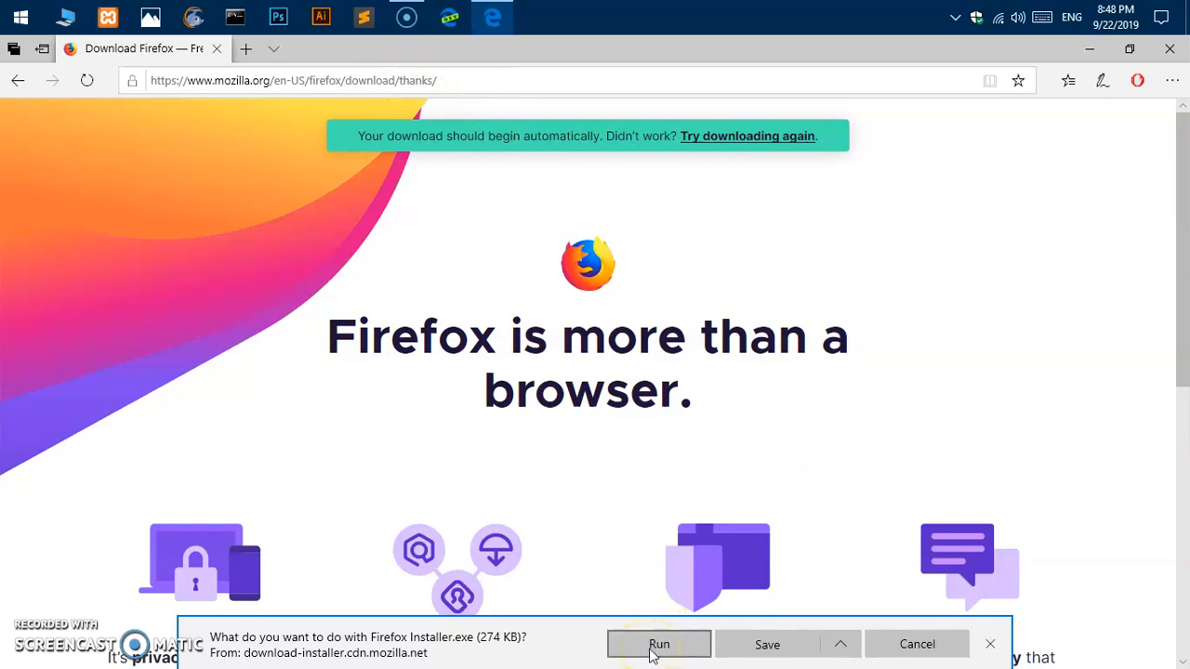
Run the downloaded installer and choose 'Install anyway' past the Microsoft-verified app warning.
click(658, 643)
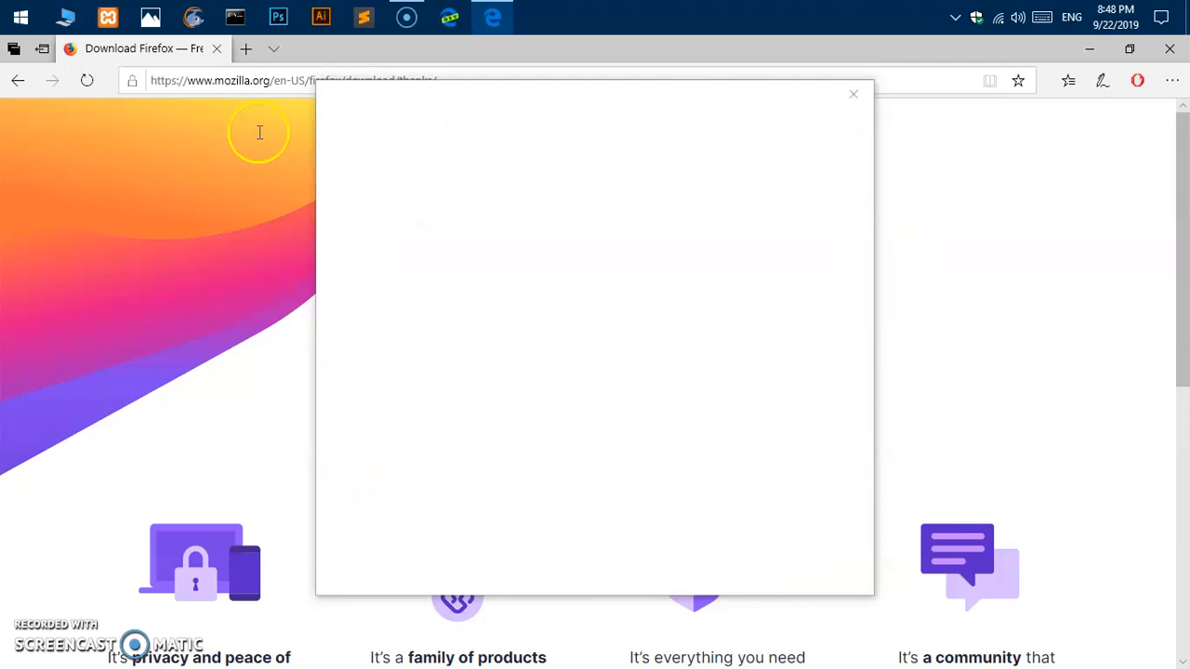
mouse_move(888, 591)
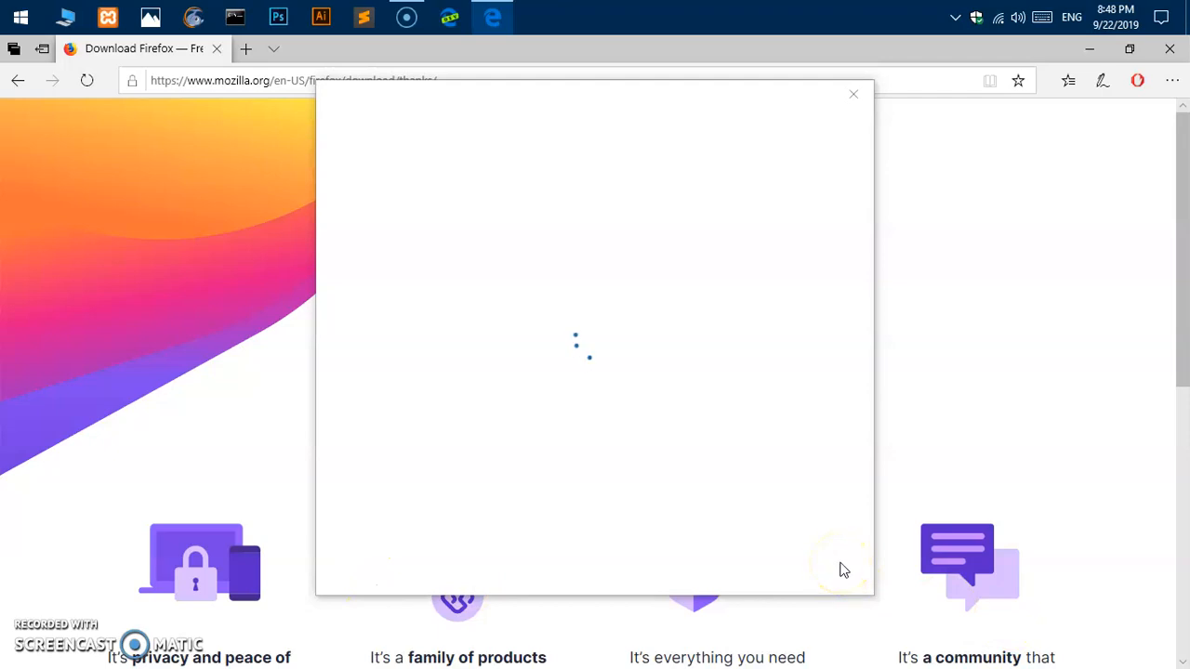
mouse_move(844, 305)
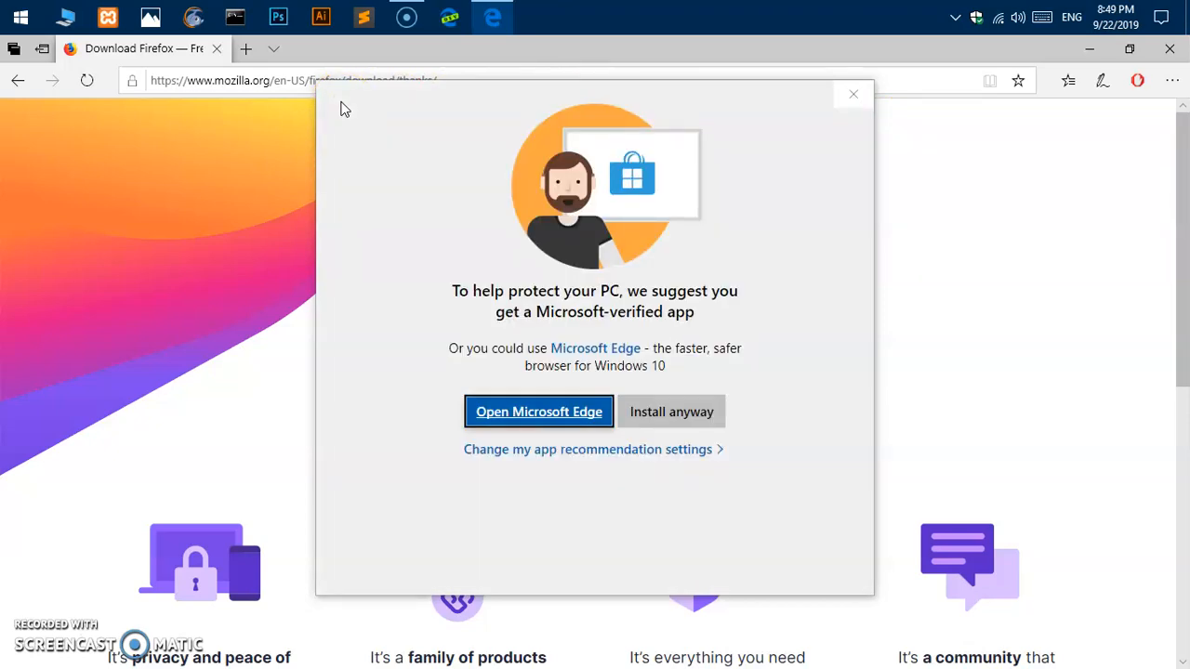
mouse_move(725, 385)
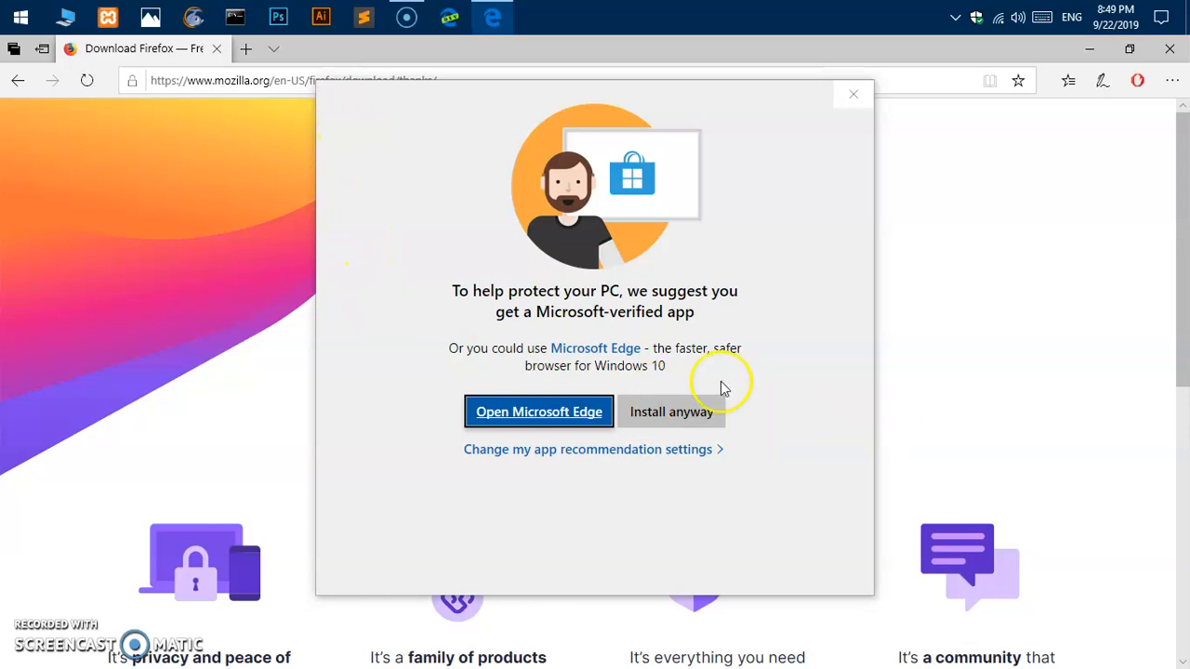
mouse_move(593, 357)
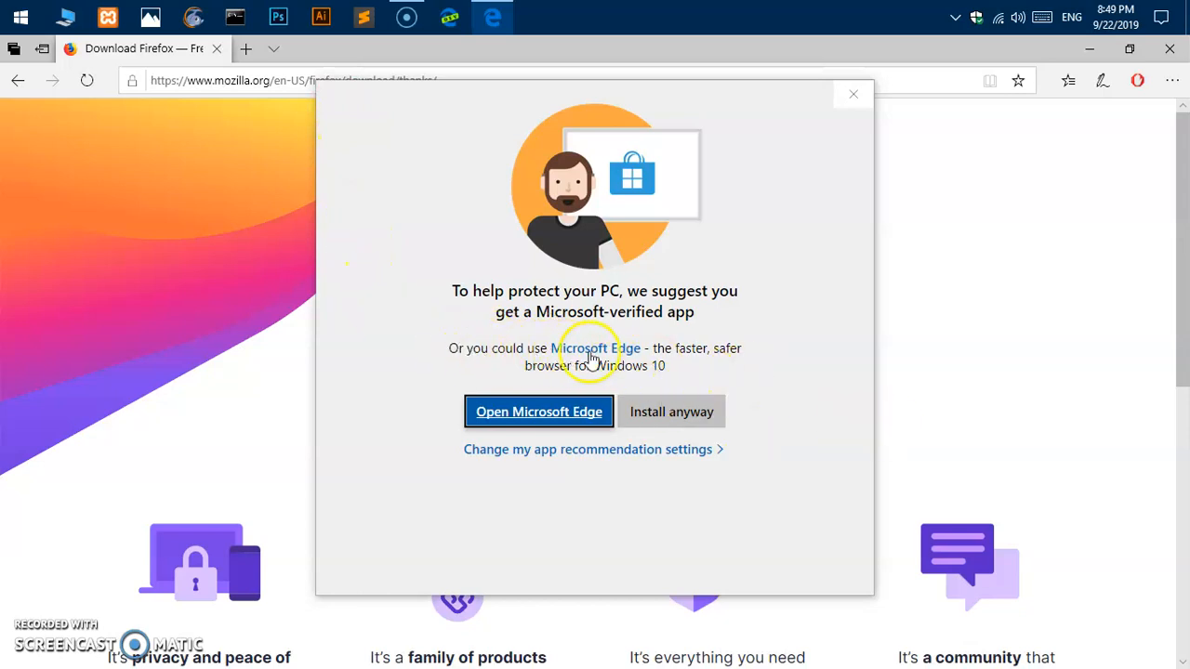
mouse_move(671, 412)
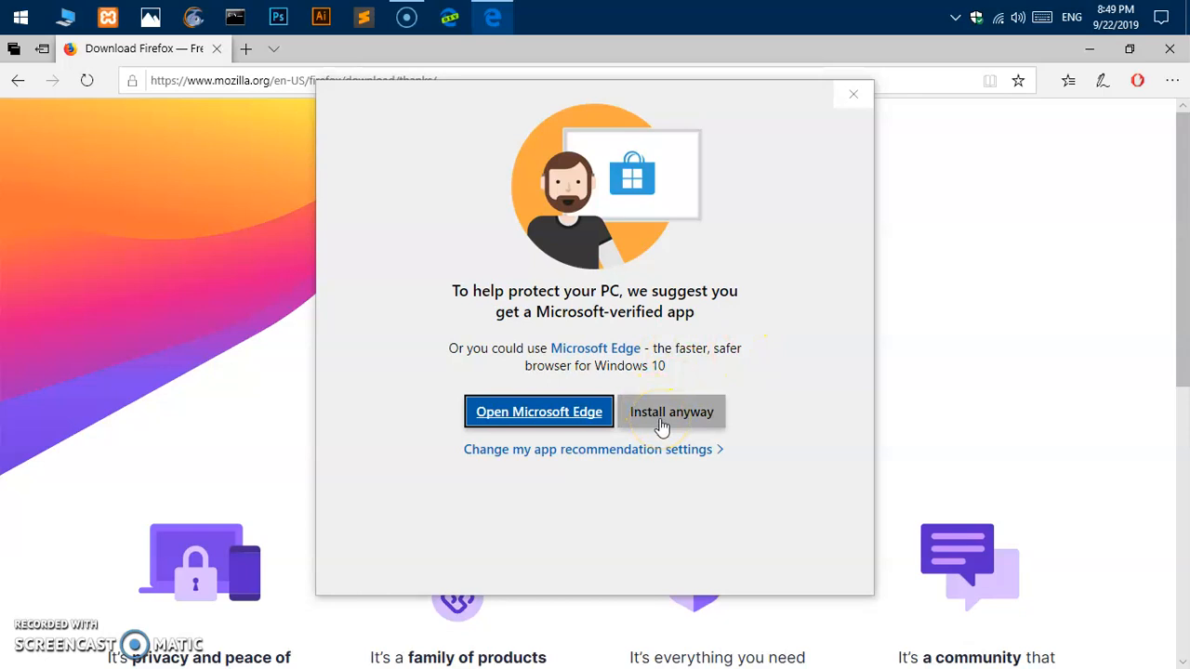
click(671, 412)
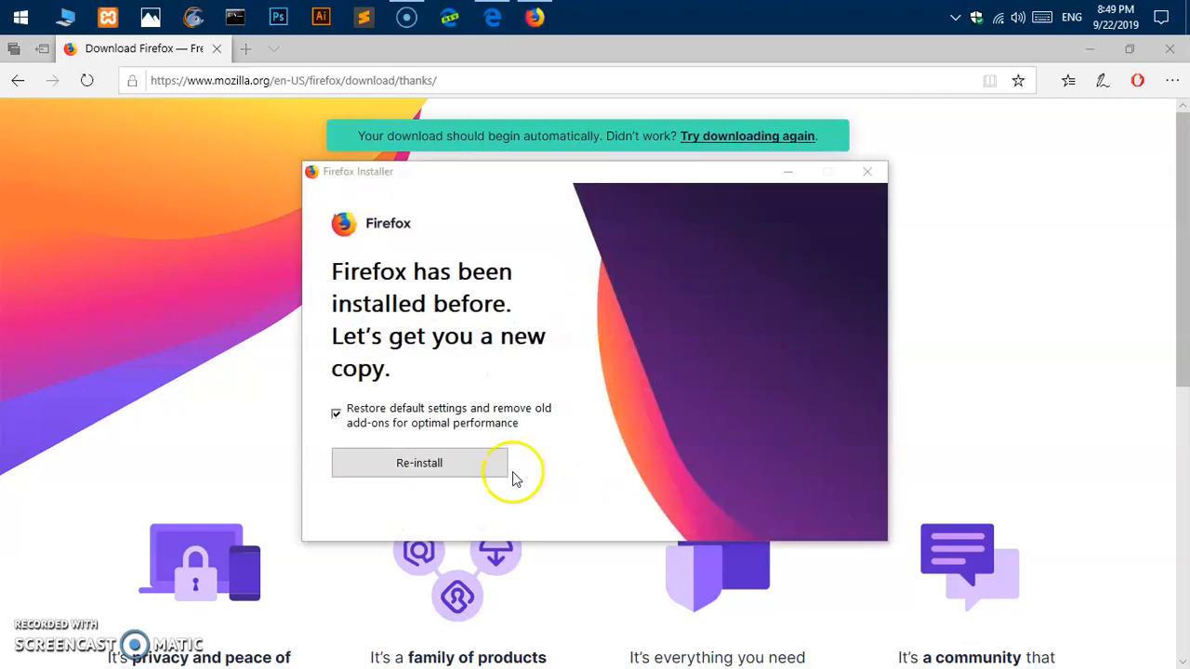
mouse_move(537, 419)
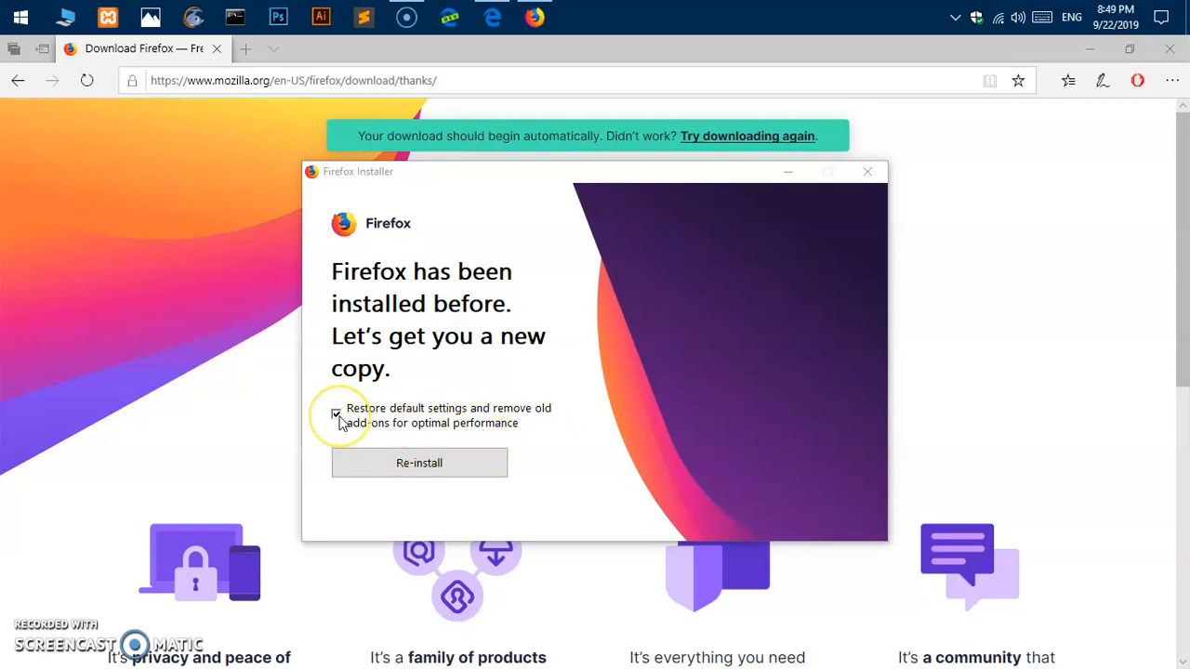
Turn off 'Restore default settings and remove old add-ons' to keep existing settings.
click(334, 412)
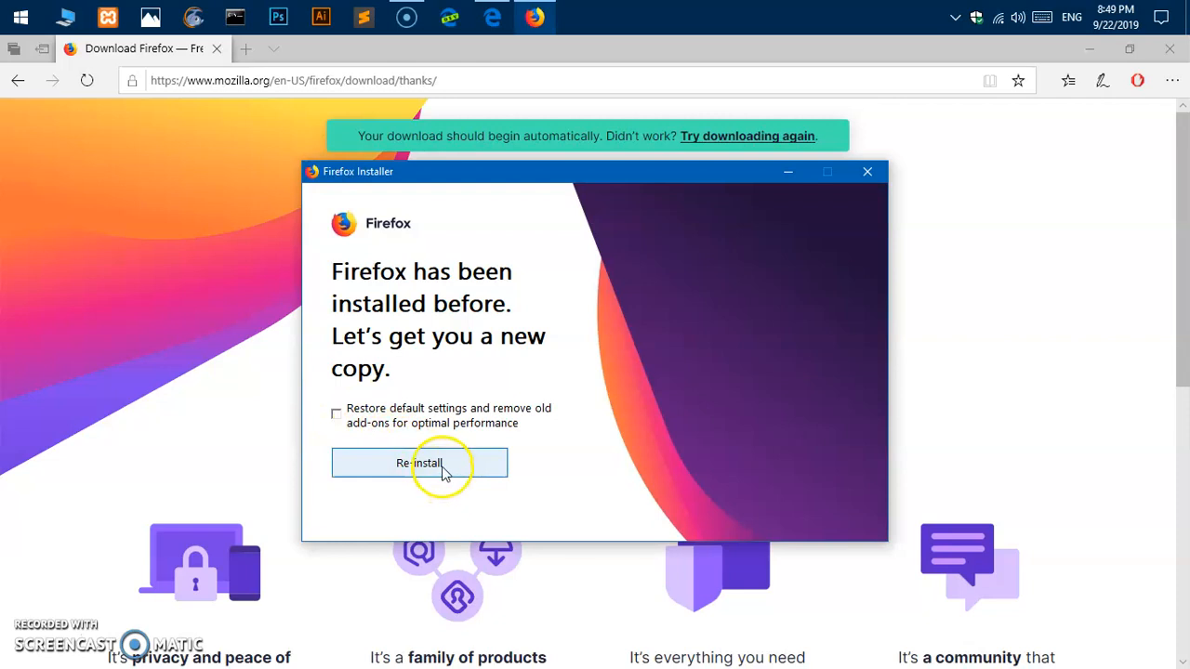
Start the Firefox re-install so the installing progress screen appears.
click(420, 462)
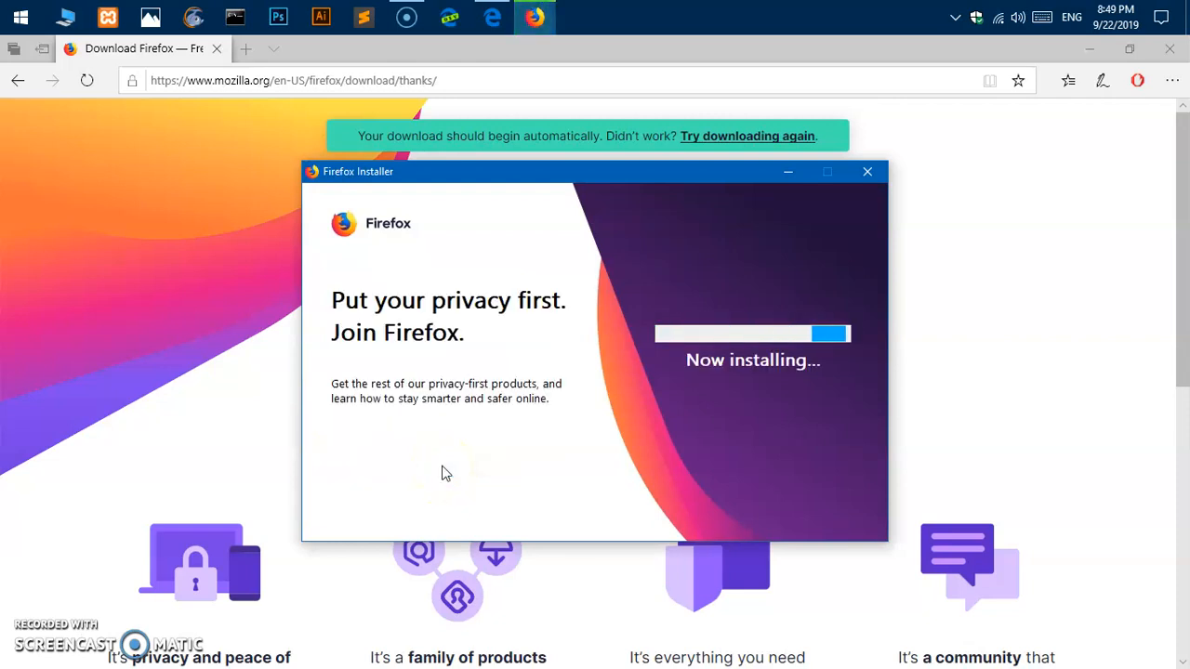
mouse_move(379, 362)
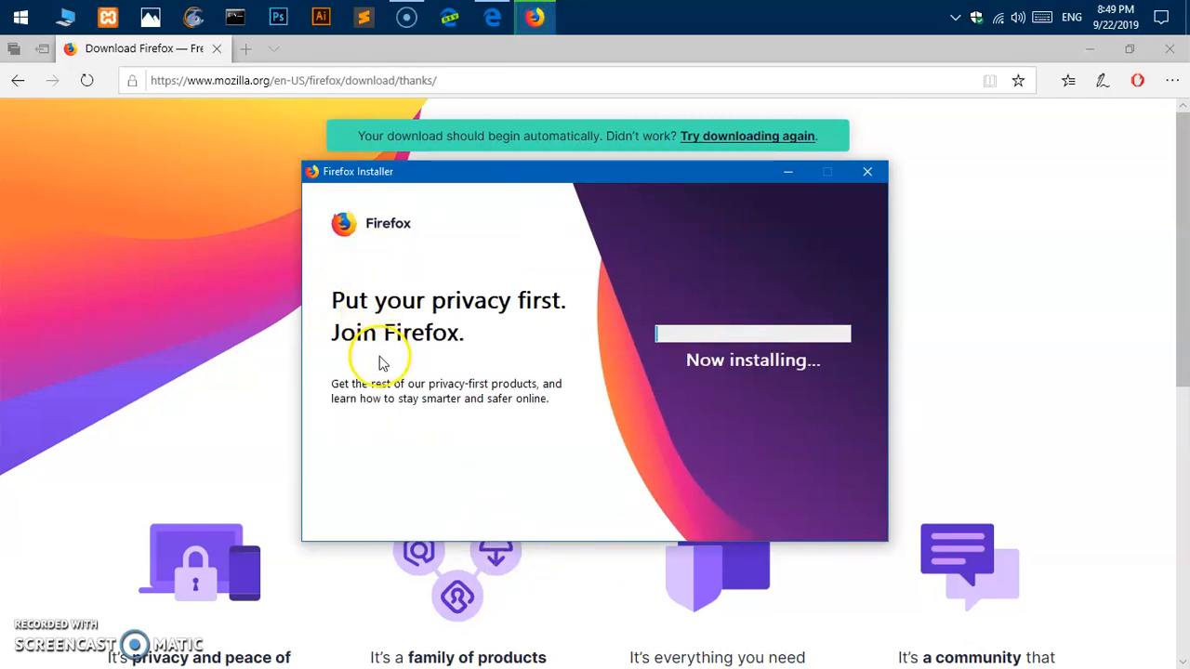
mouse_move(374, 413)
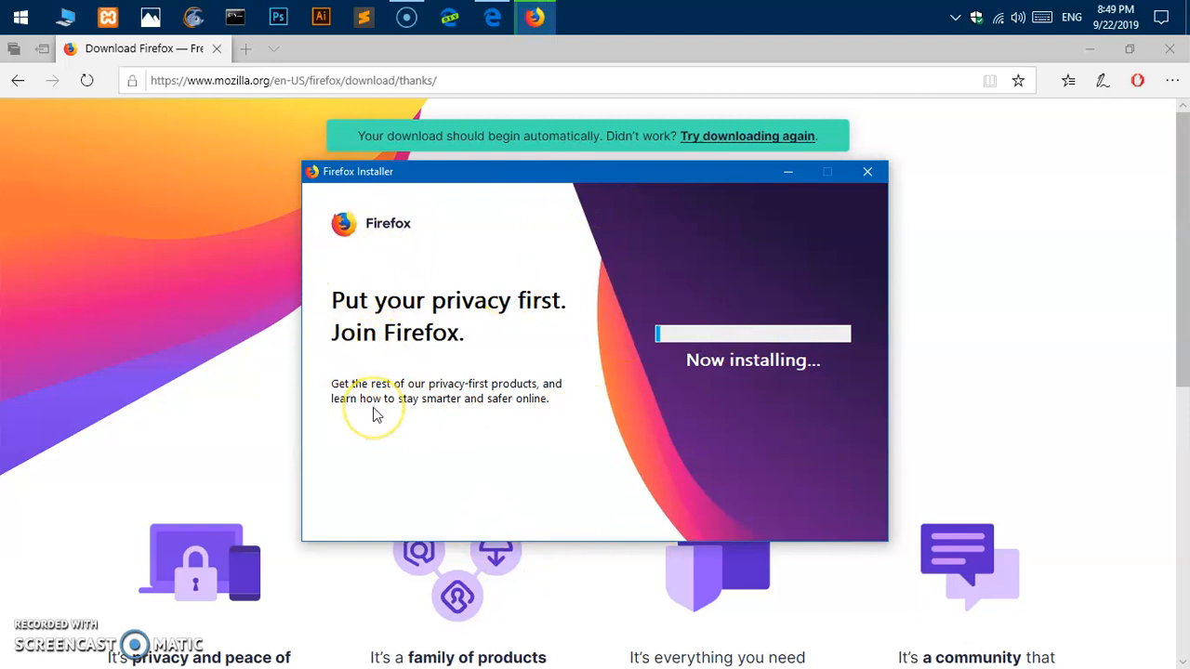
mouse_move(444, 411)
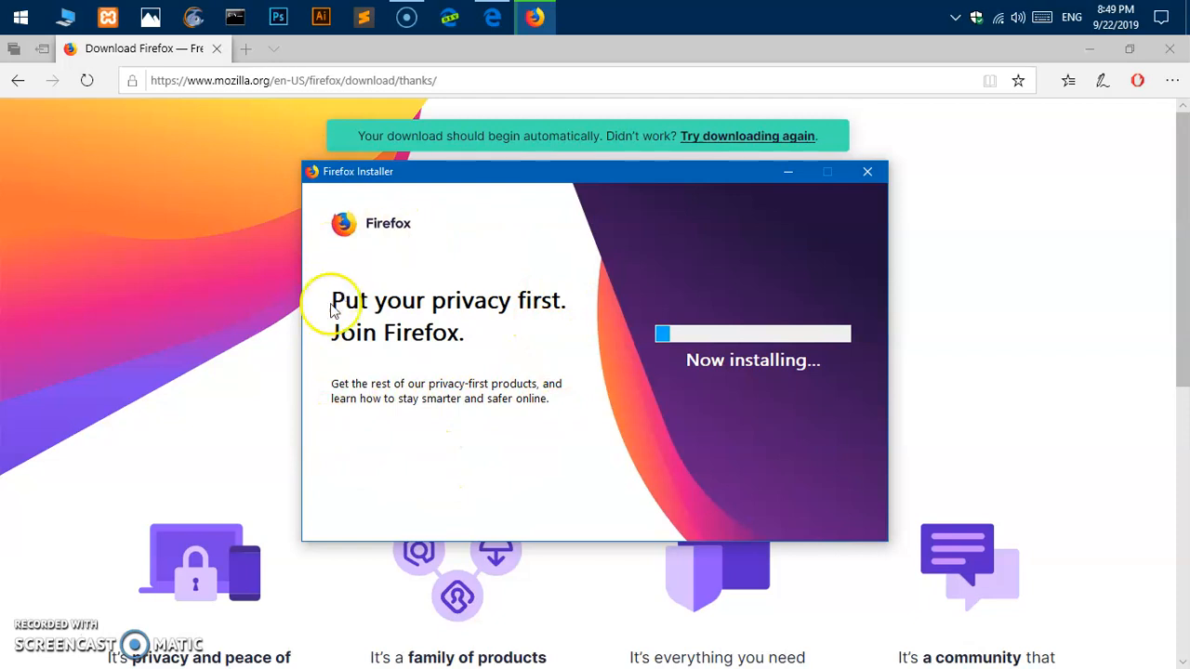
mouse_move(386, 464)
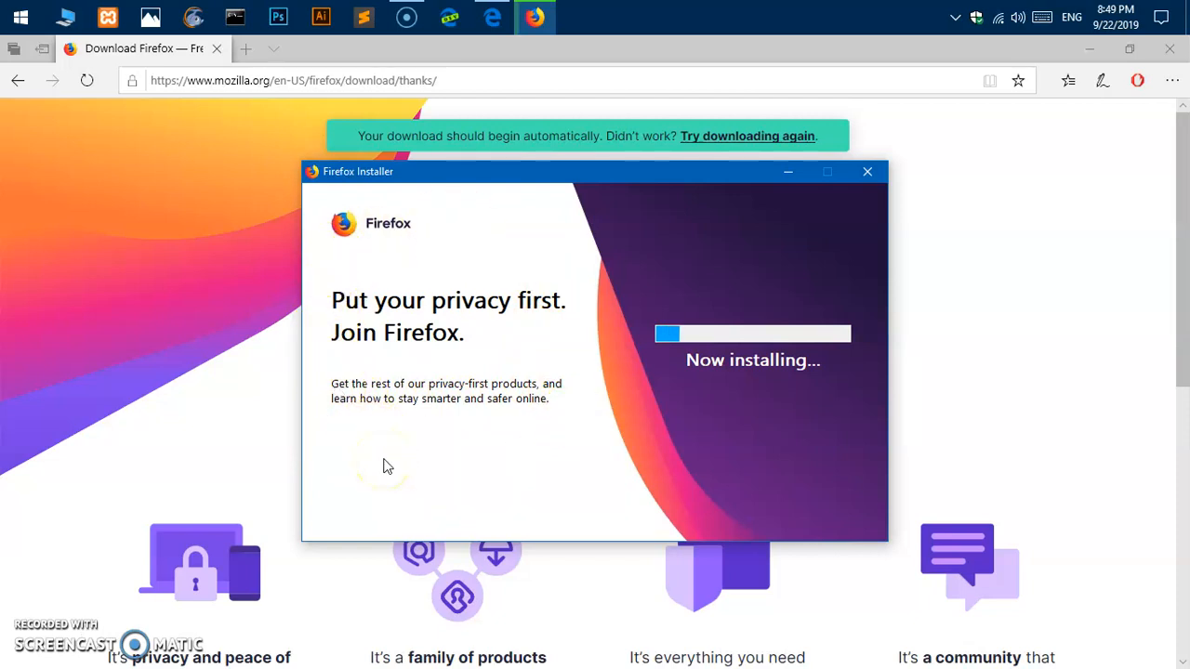
mouse_move(840, 350)
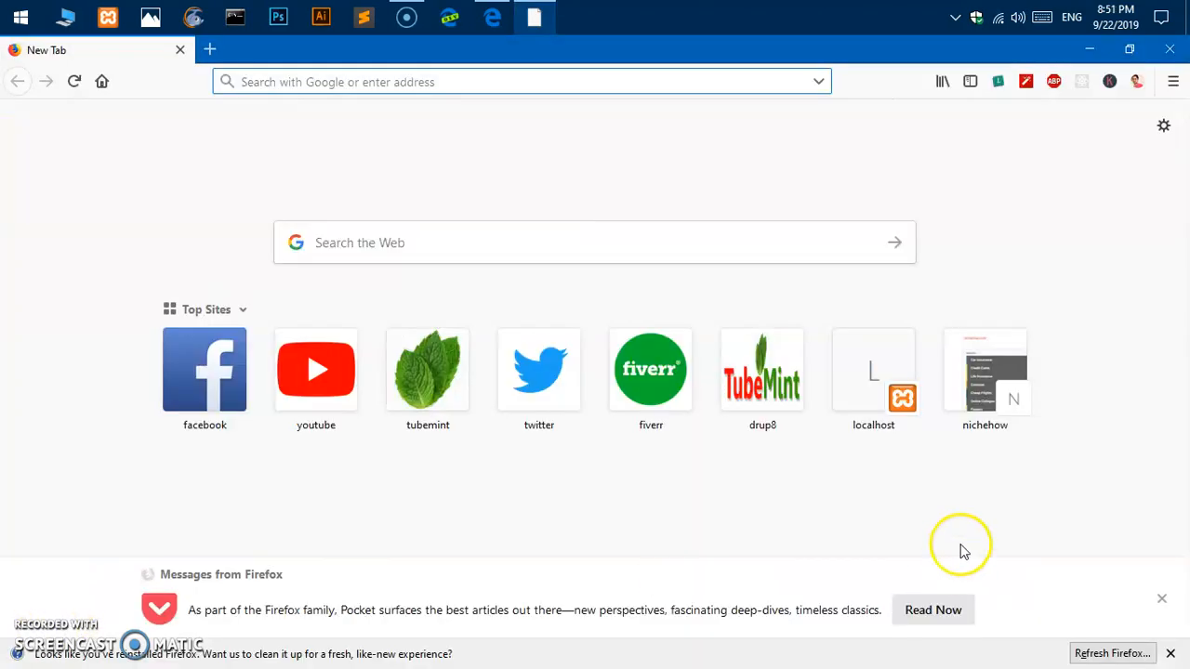
mouse_move(595, 424)
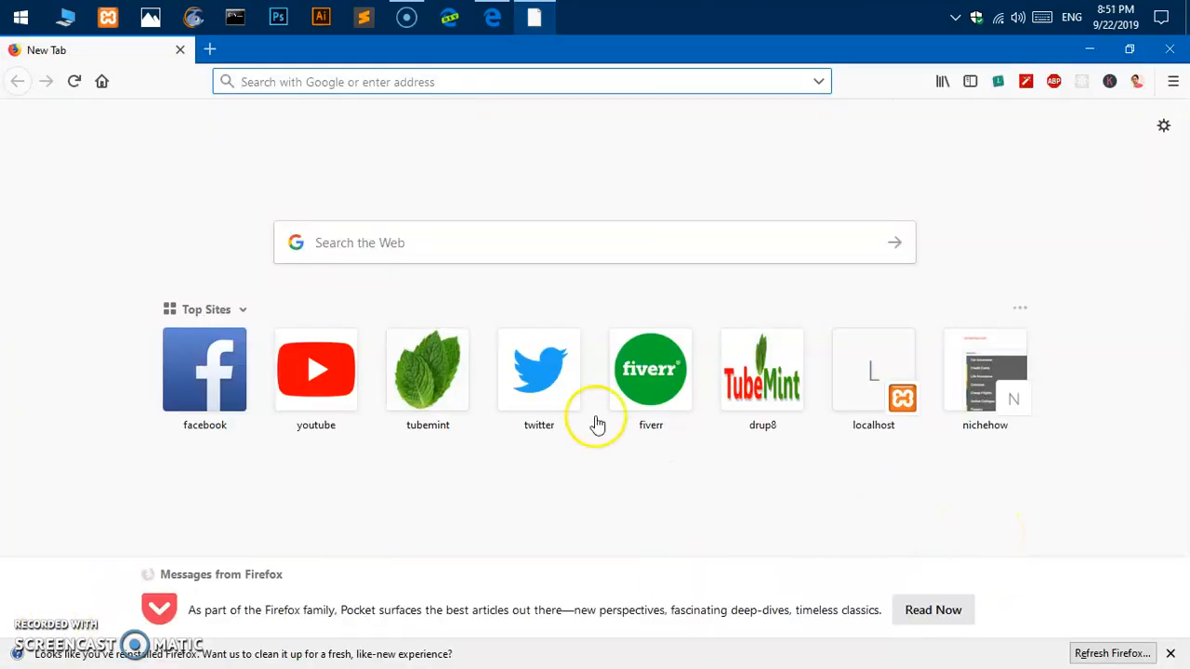
mouse_move(1171, 82)
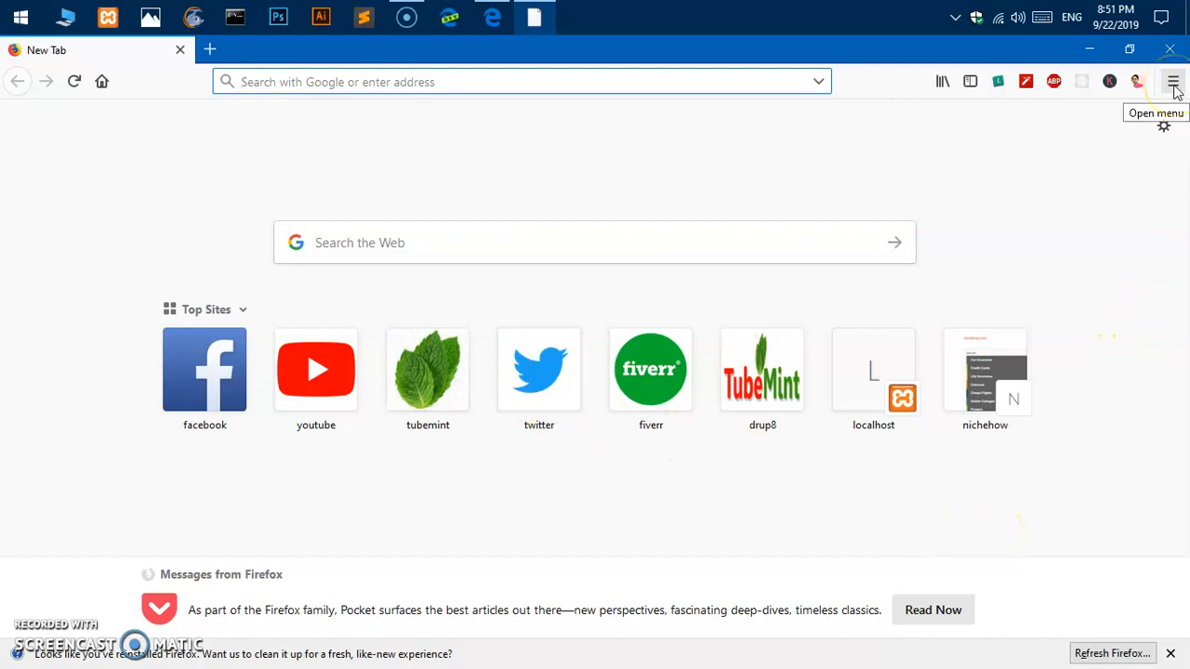